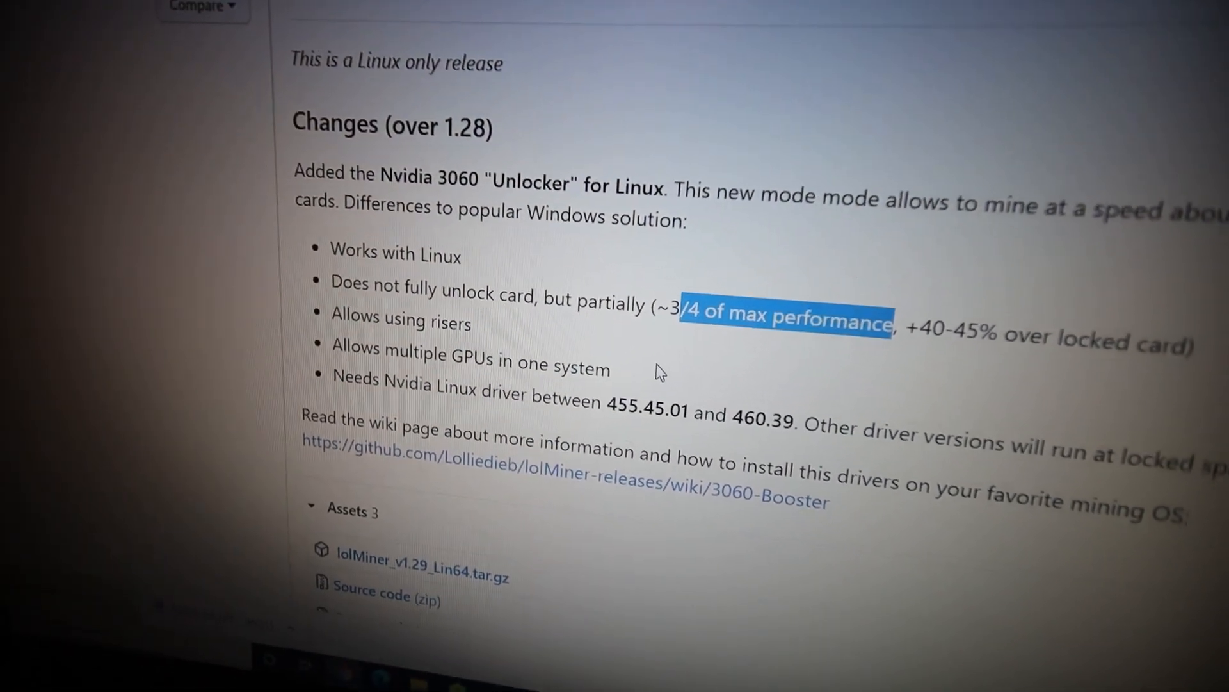
scroll(up, 3)
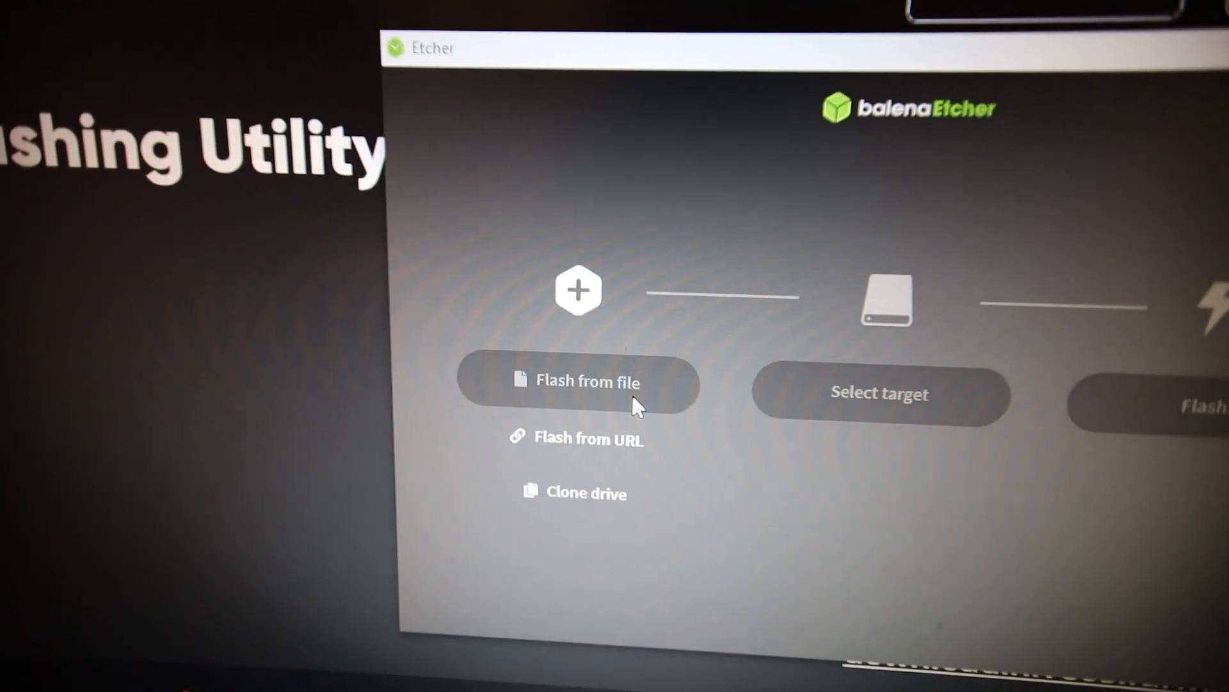
click(587, 382)
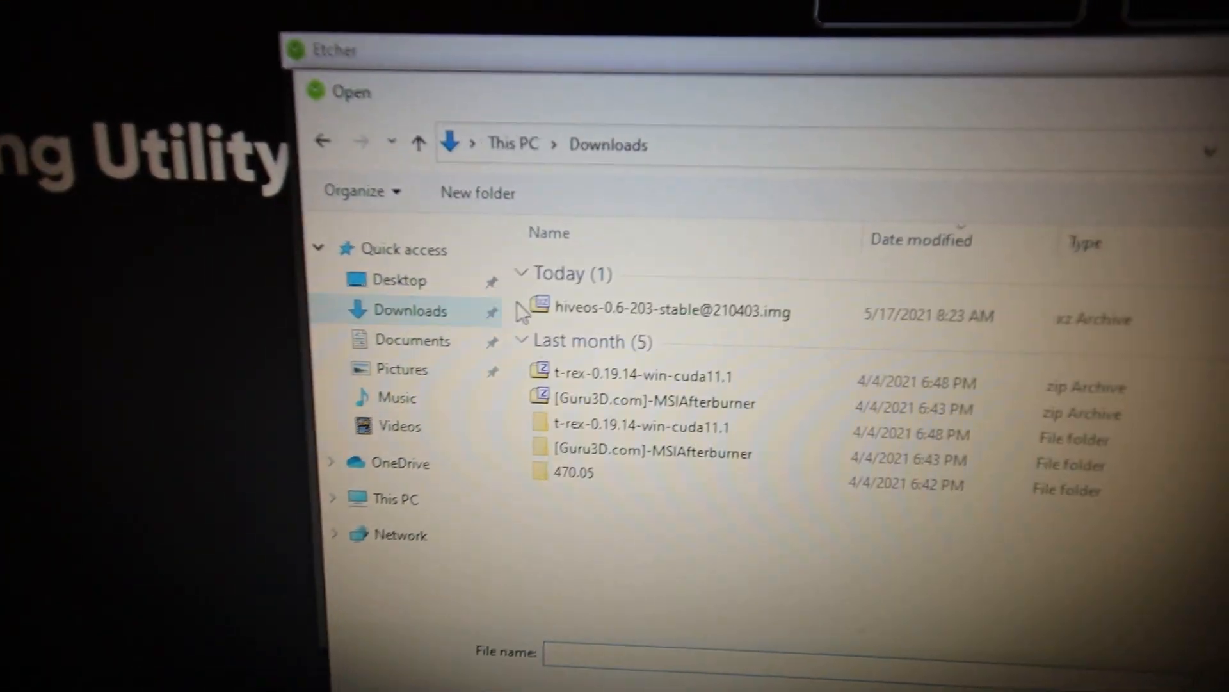
double_click(670, 310)
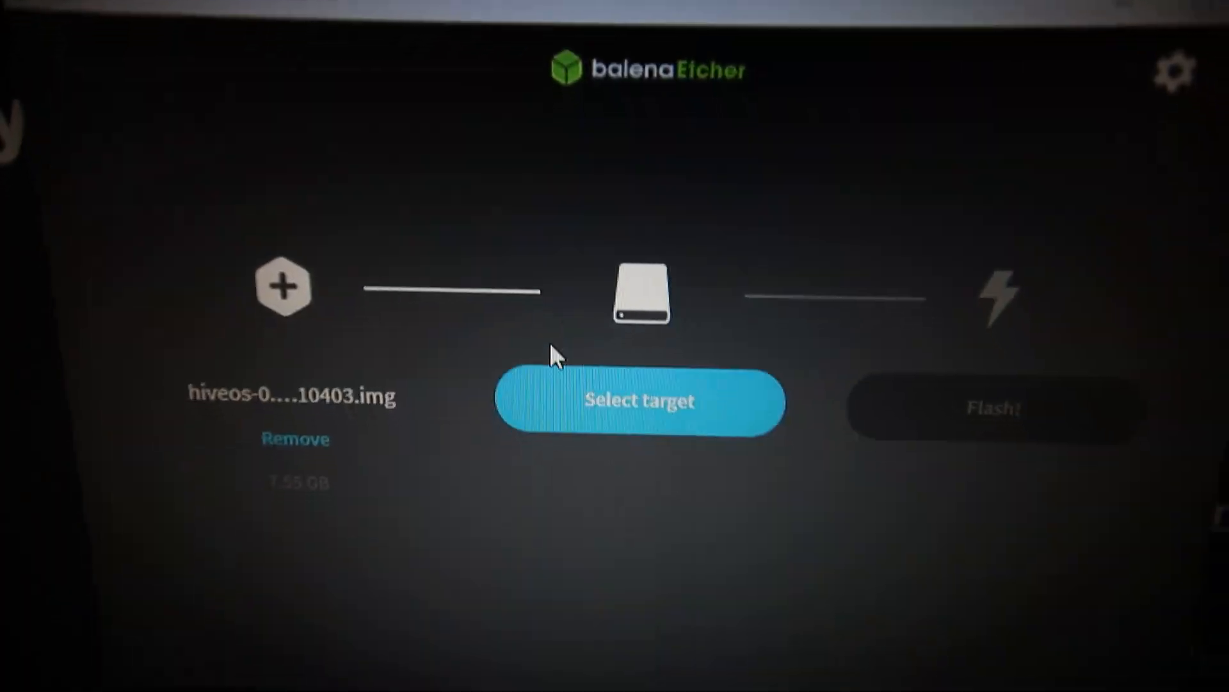
- Target the 64 GB ASMT disk at D: and start flashing, granting UAC permission
click(639, 400)
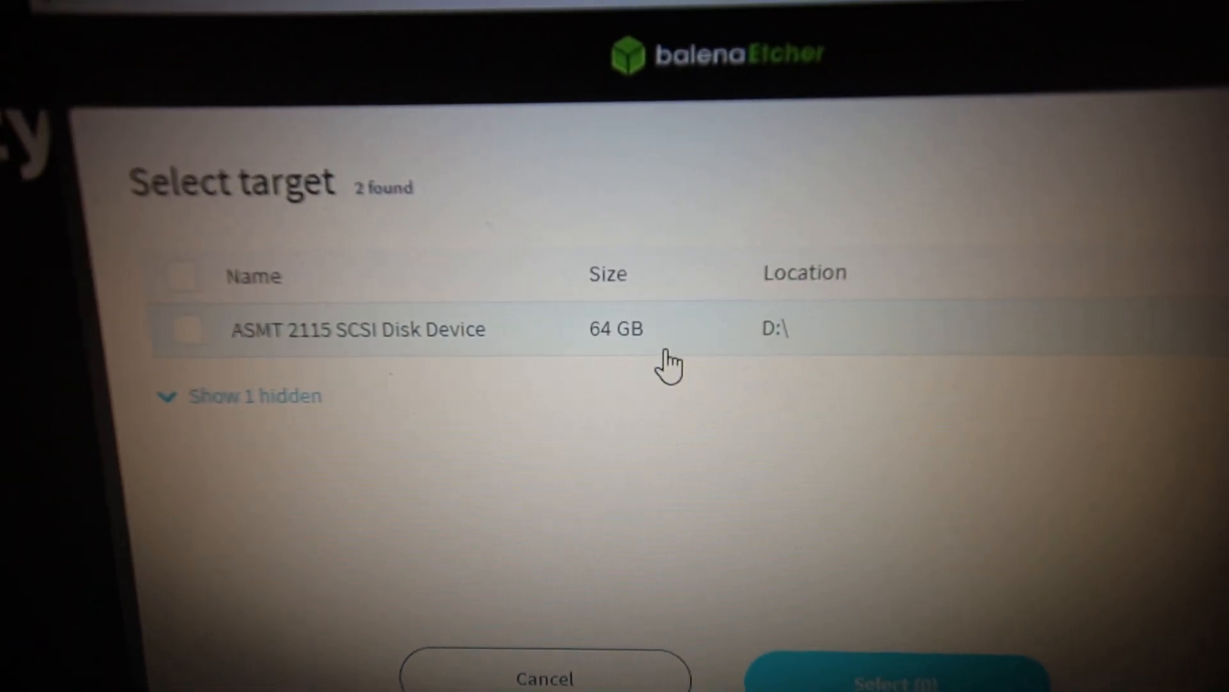
click(188, 326)
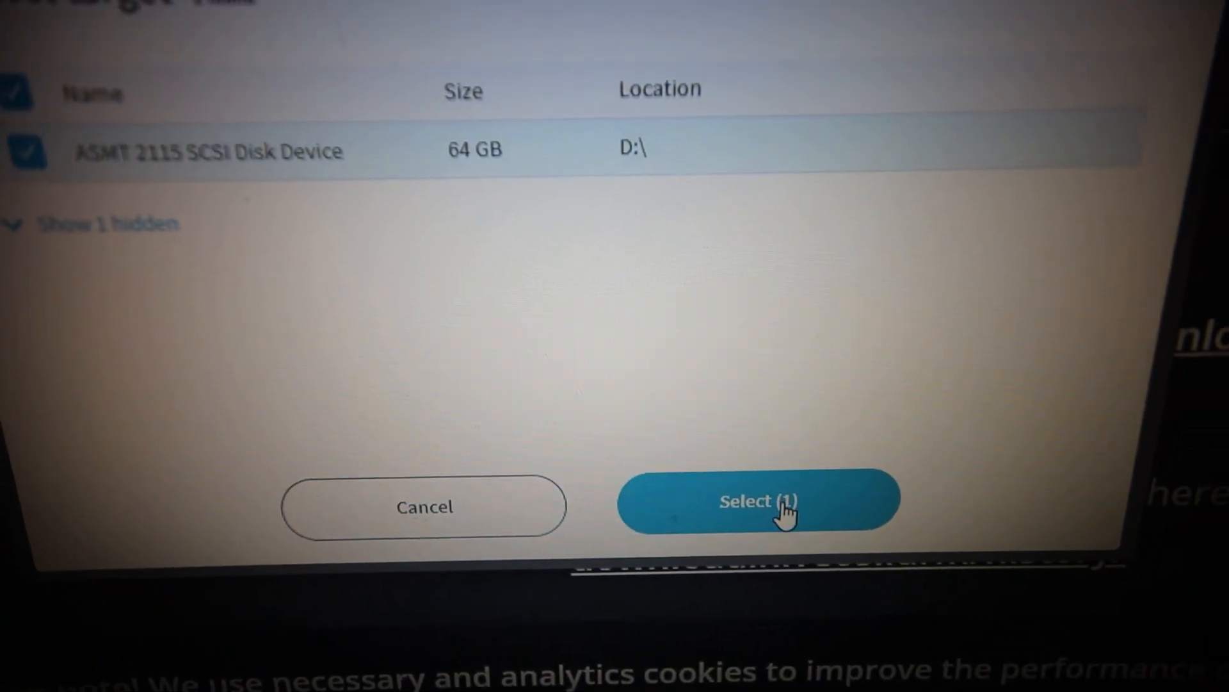
click(758, 506)
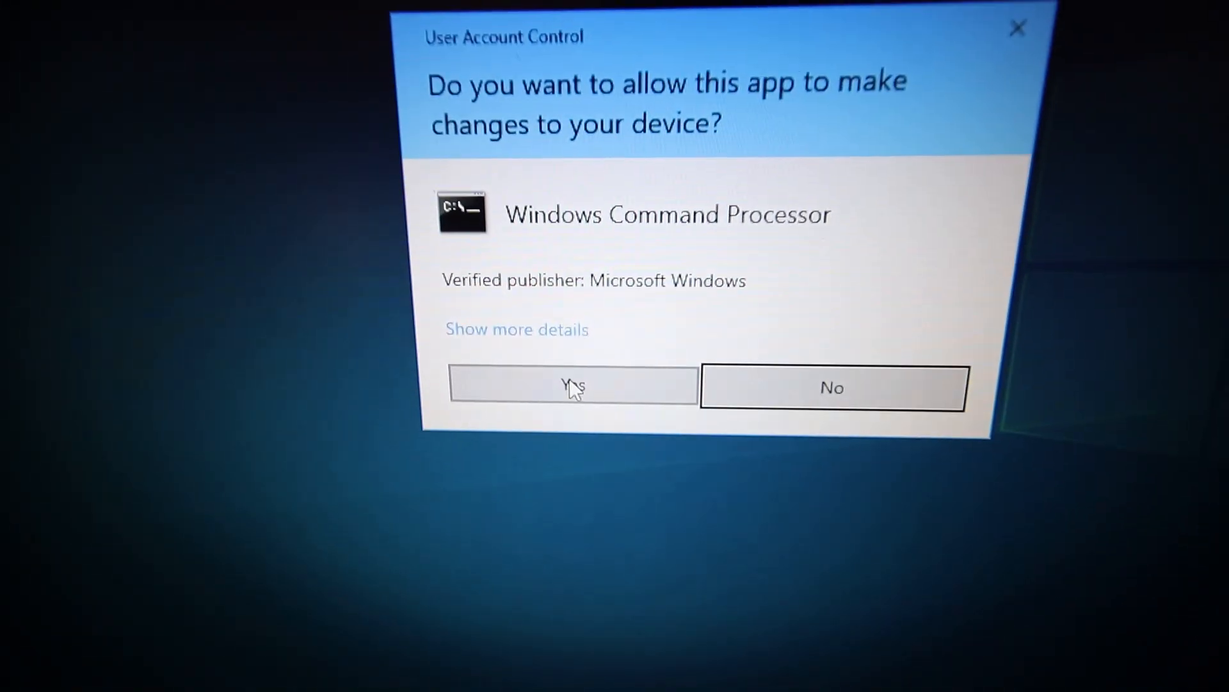
click(573, 386)
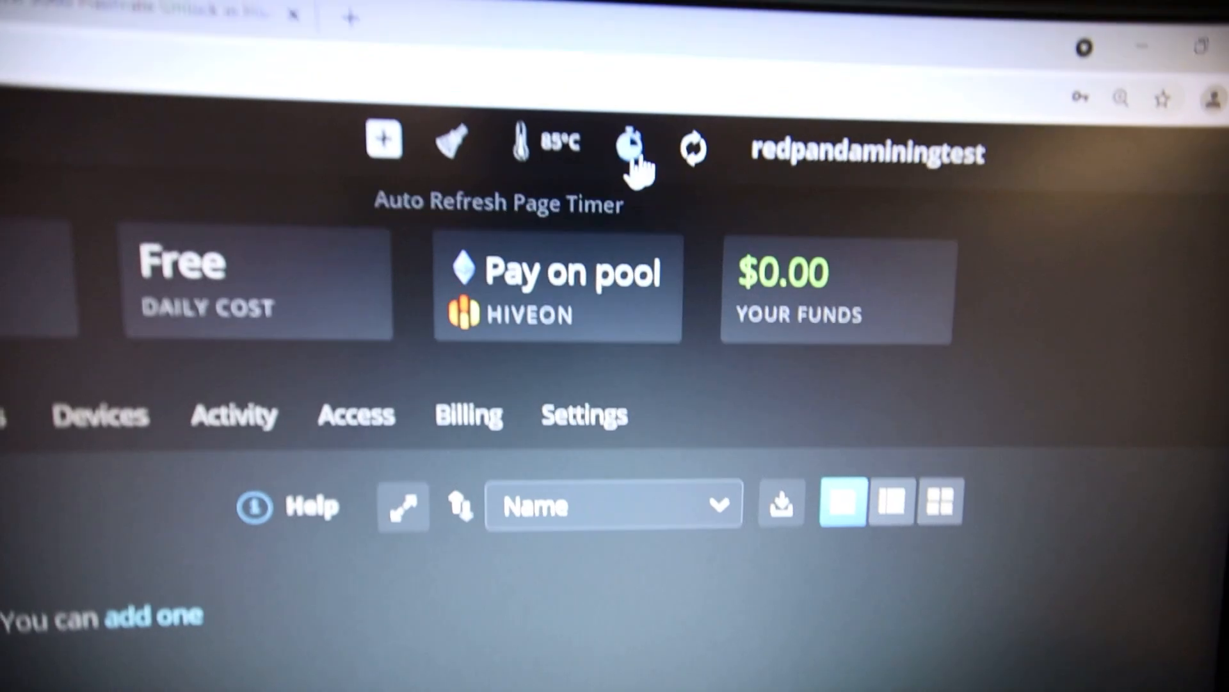
- Add a new GPU worker named 3060test, keeping the generated password
click(383, 140)
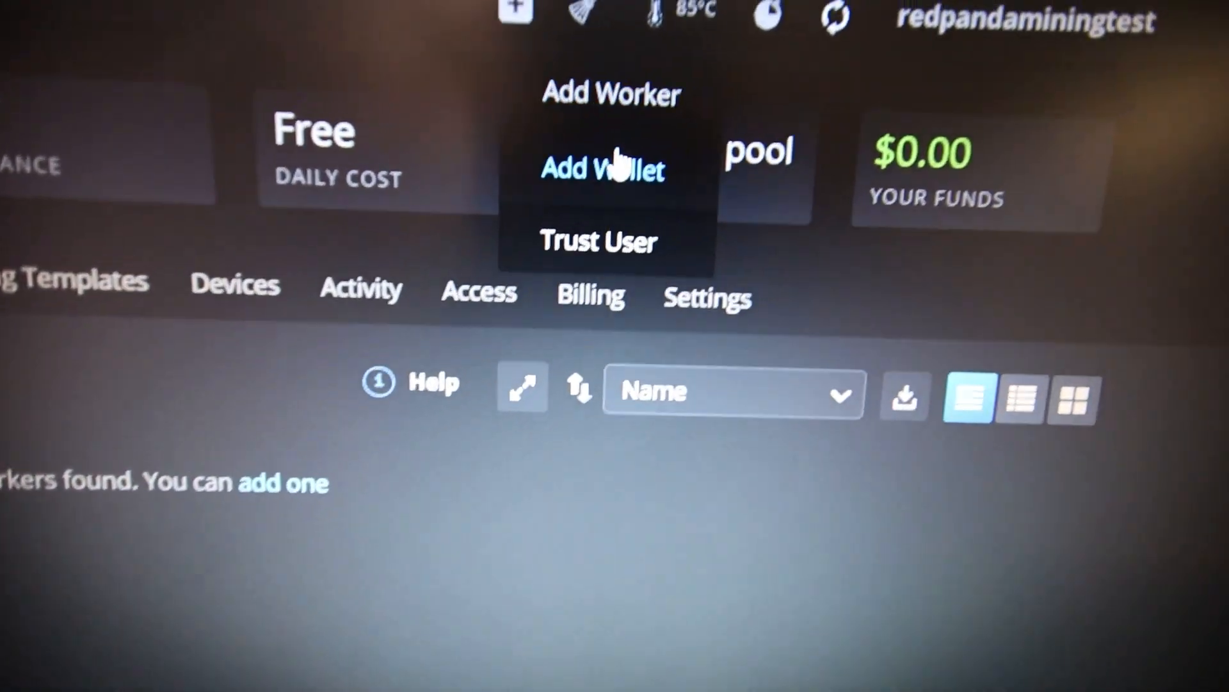
click(610, 93)
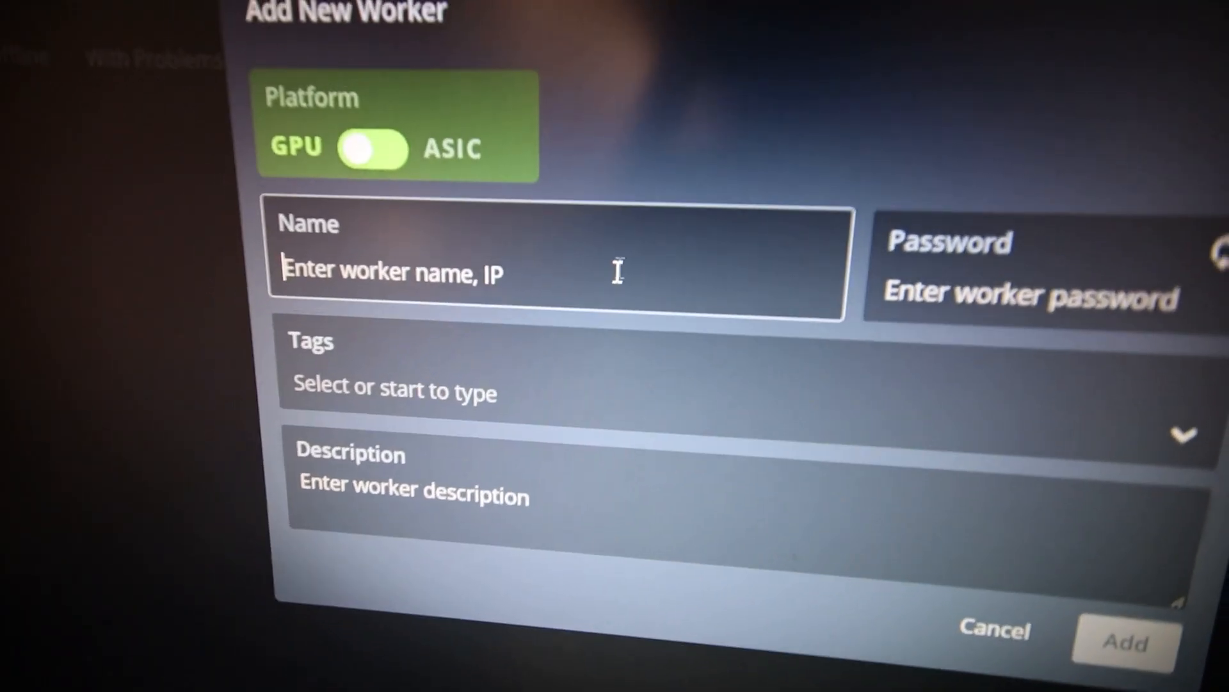
text(30)
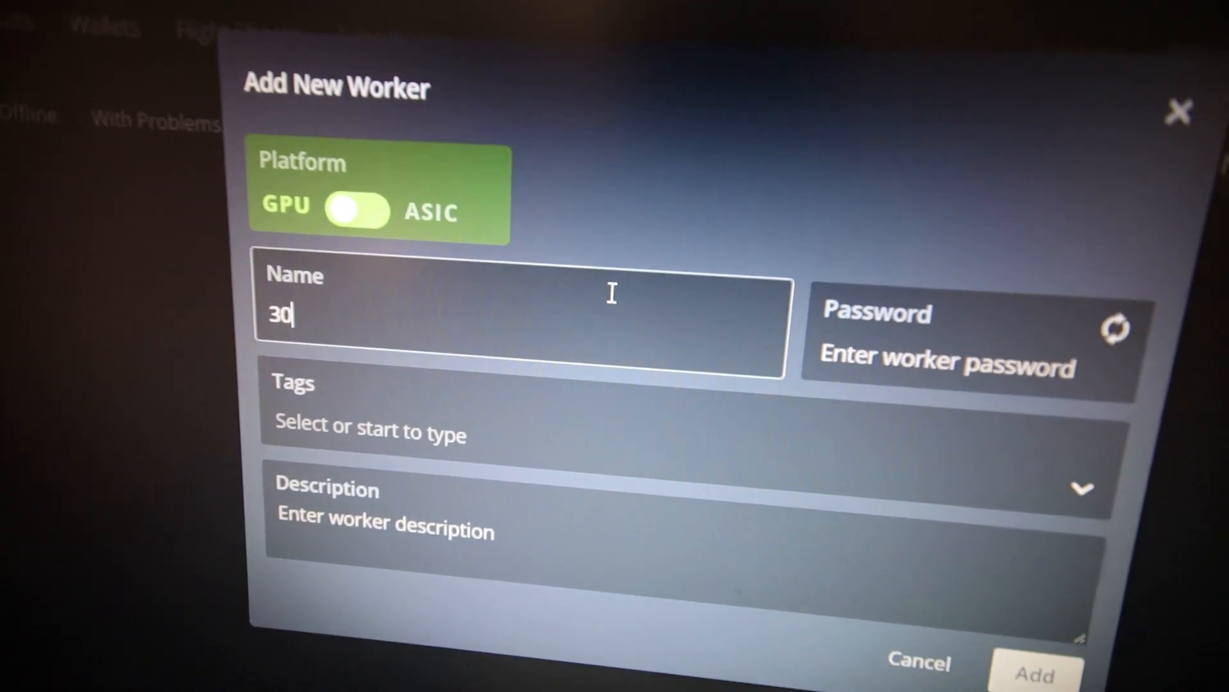
text(60test)
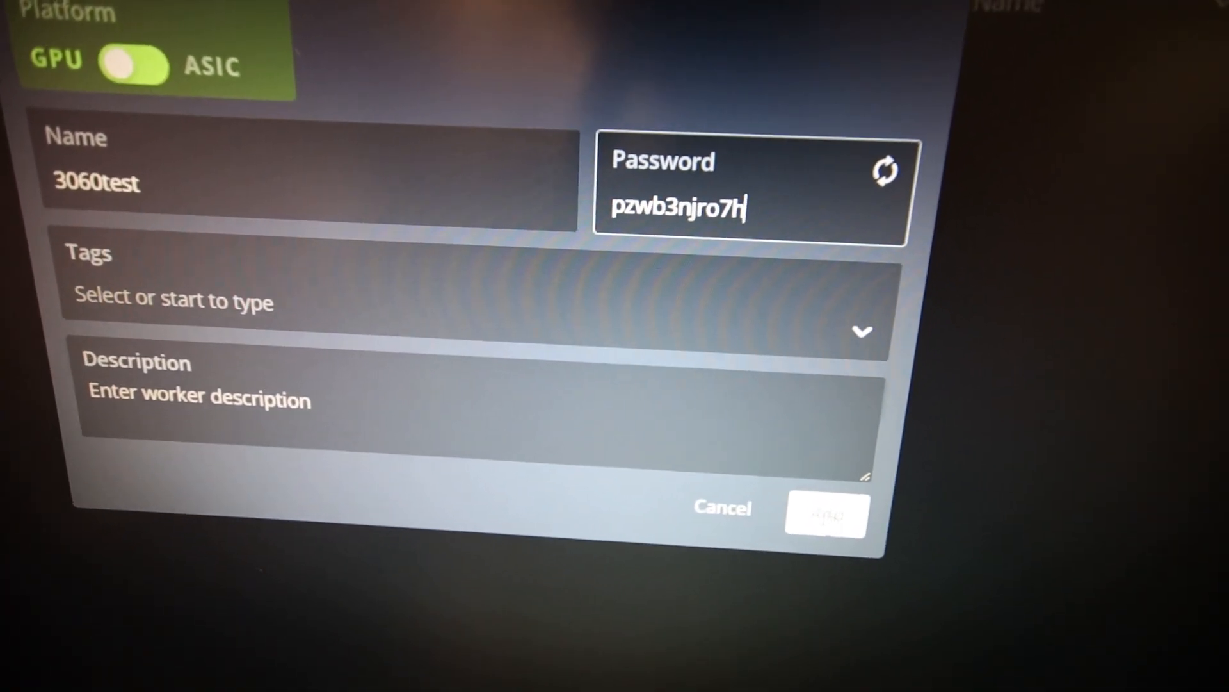
click(826, 514)
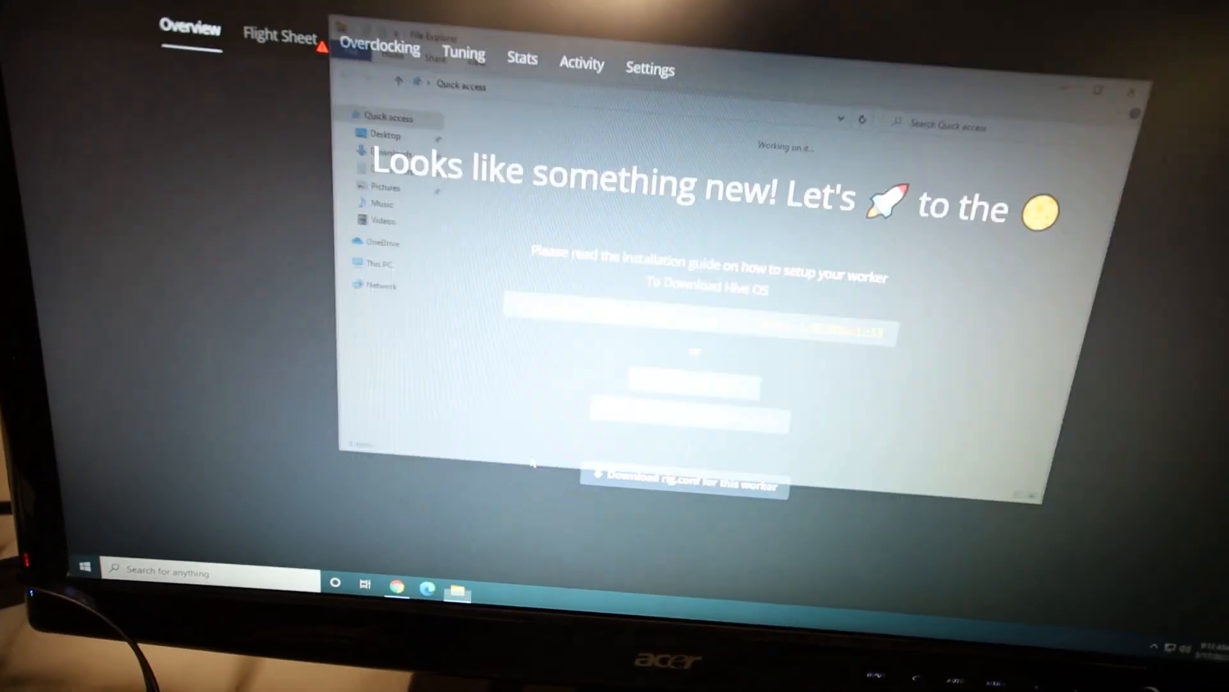
- Download the rig.conf file for the 3060test worker
click(378, 264)
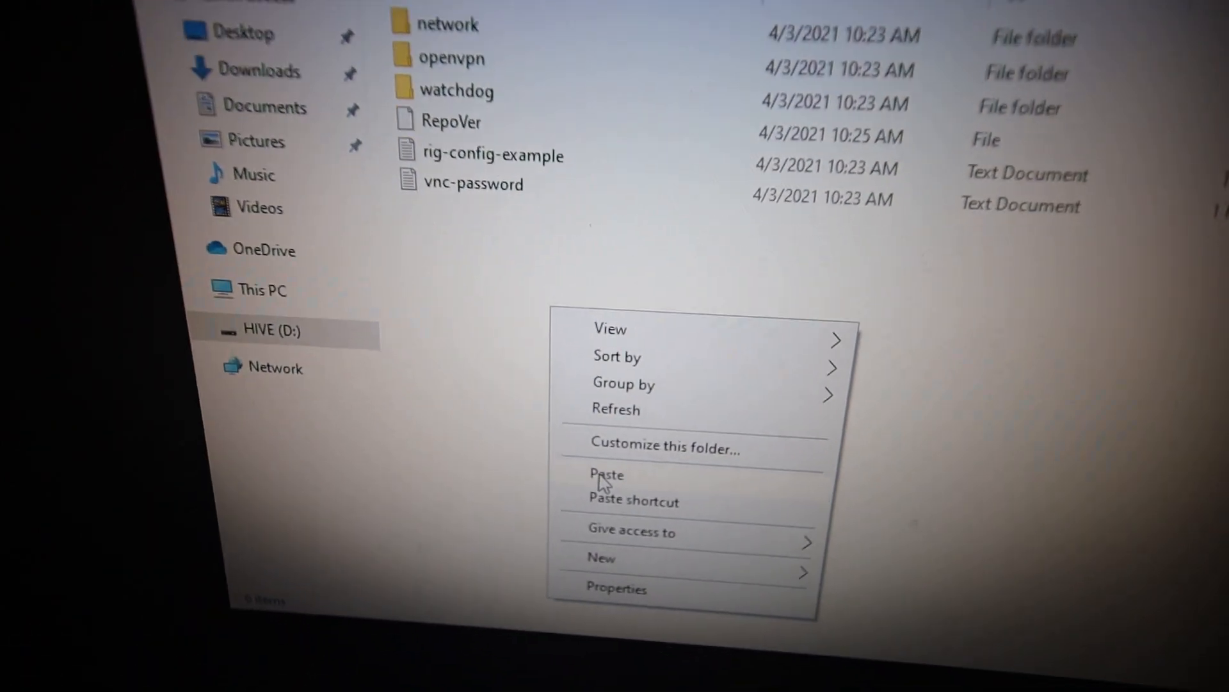
- Paste the copied rig.conf into the root of the HIVE (D:) drive
click(605, 474)
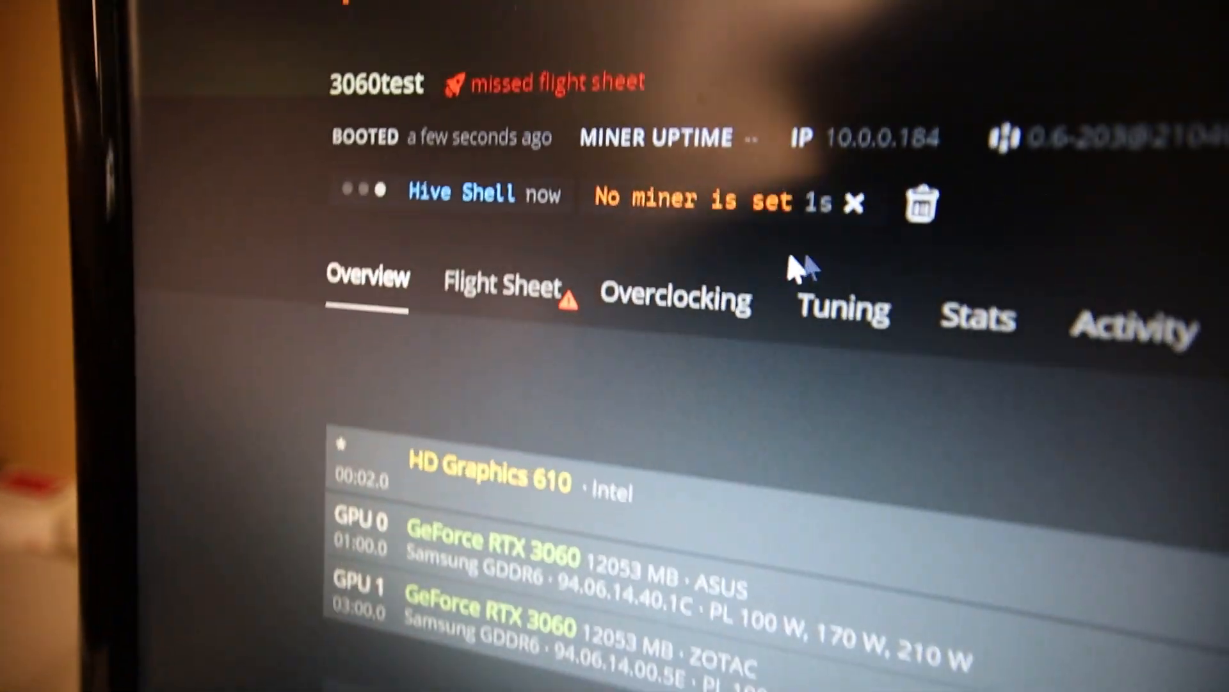
- Scroll the 3060test overview to check both GeForce RTX 3060 GPUs are listed
scroll(up, 3)
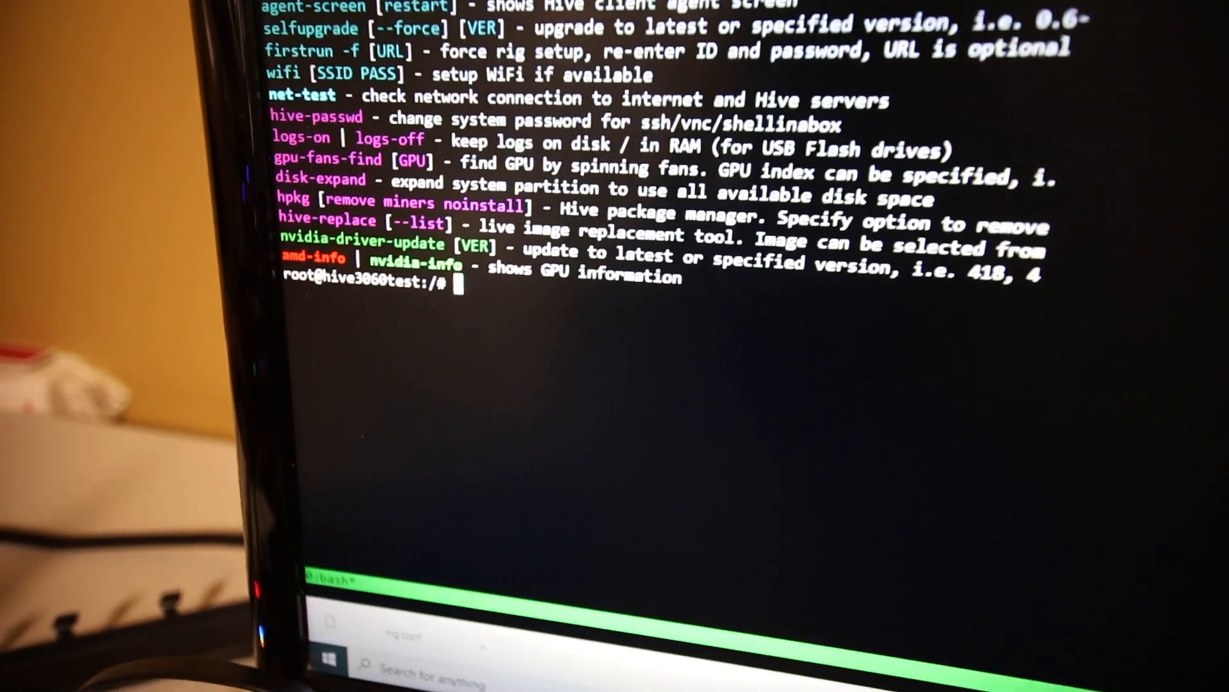
- Run nvidia-driver-update --list to show the available NVIDIA driver versions
text(nvidia-dri)
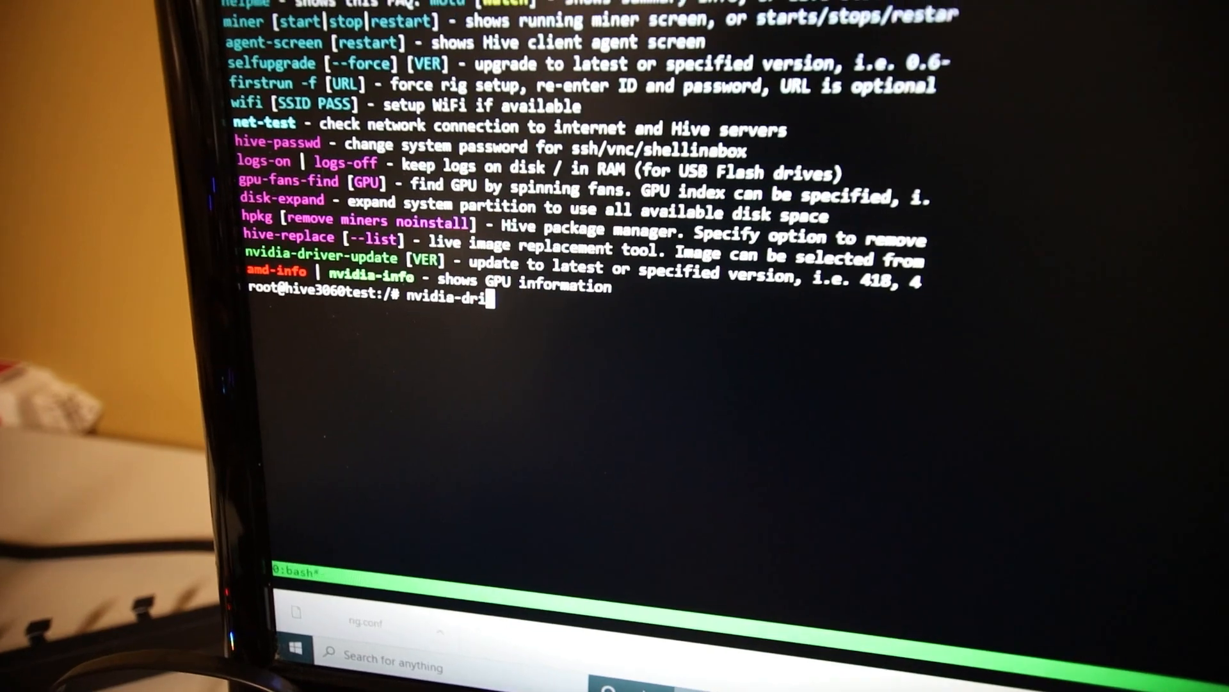
text(ver-)
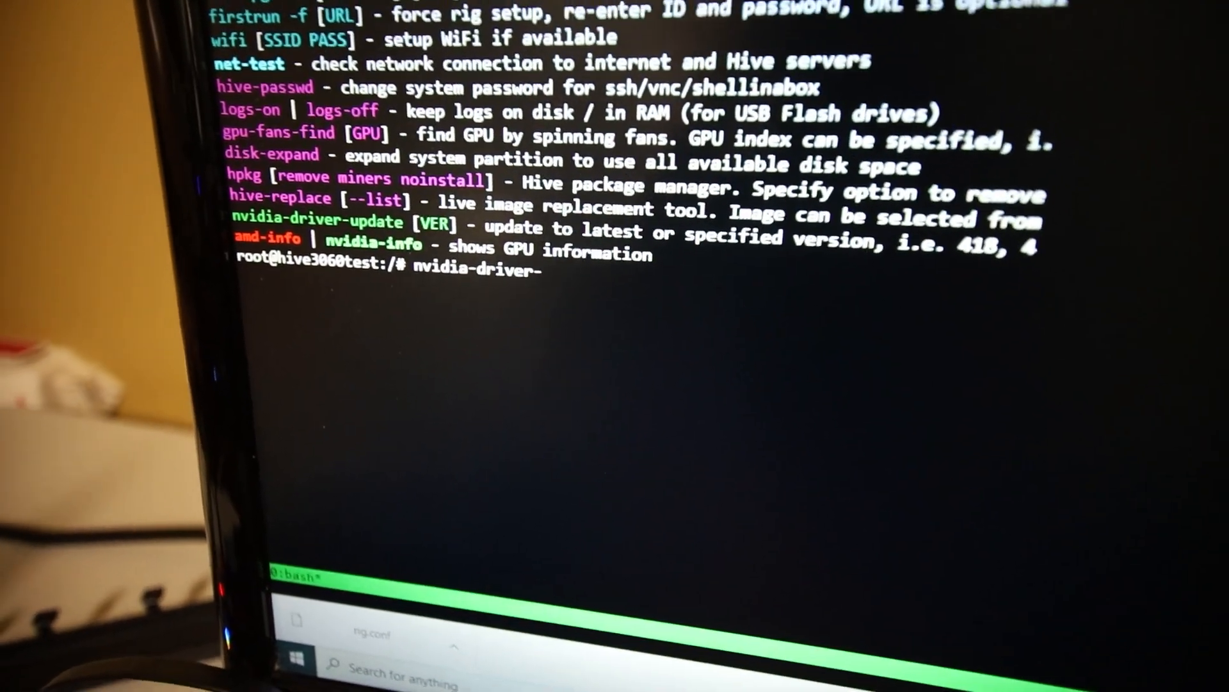
text(updatye)
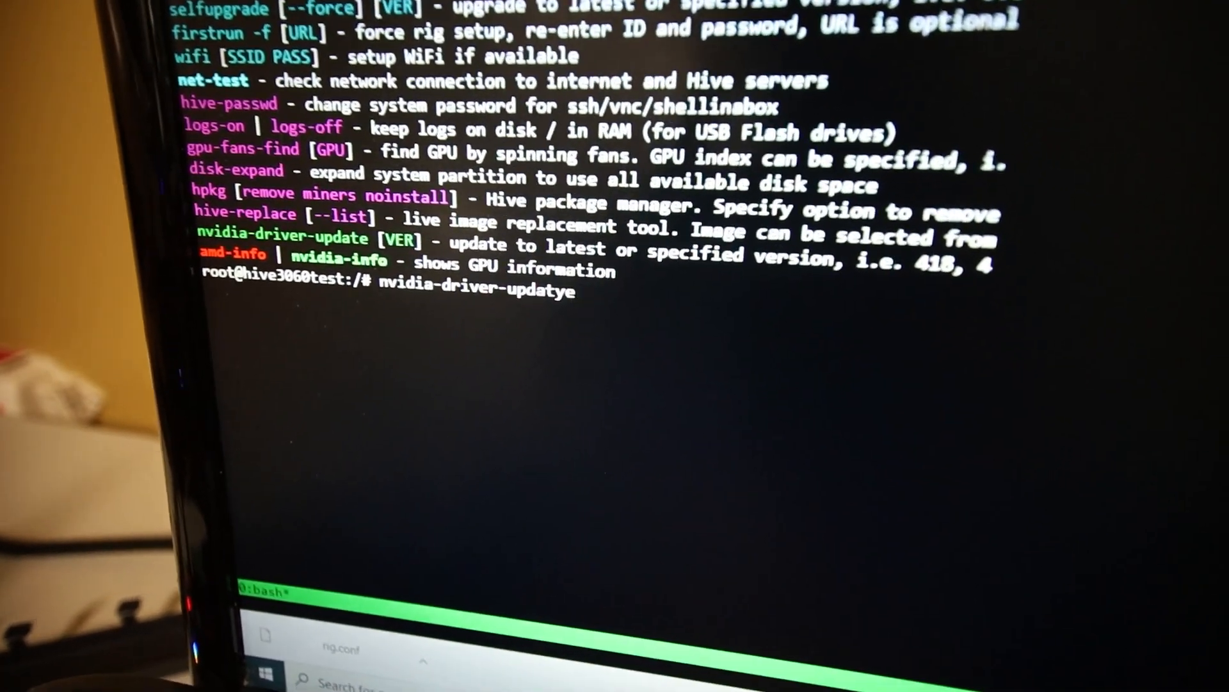
key(BackSpace)
text( --)
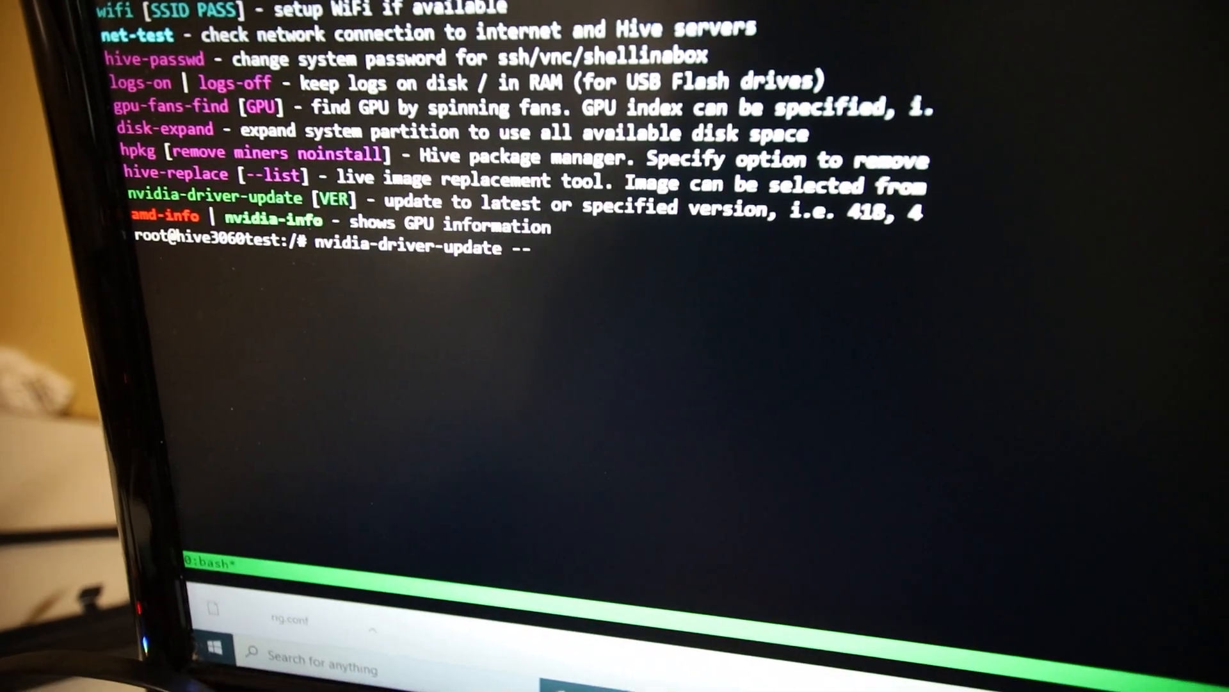
key(Return)
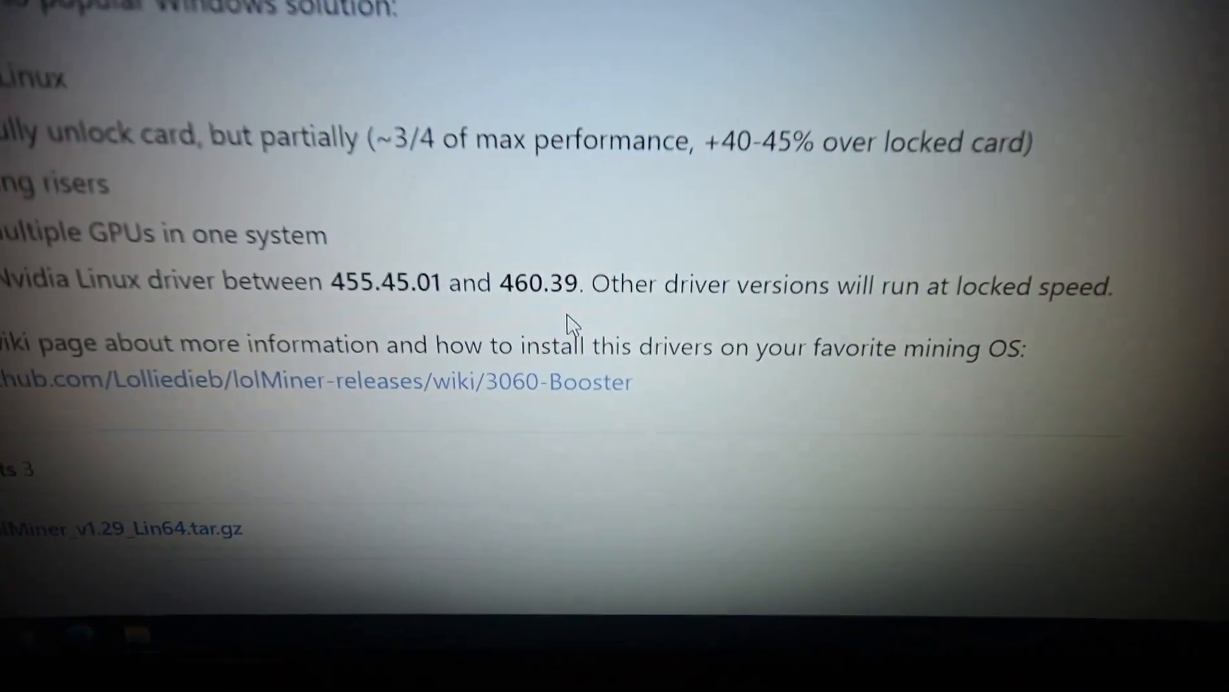
- Enter 460.39 as the driver version to install
scroll(up, 3)
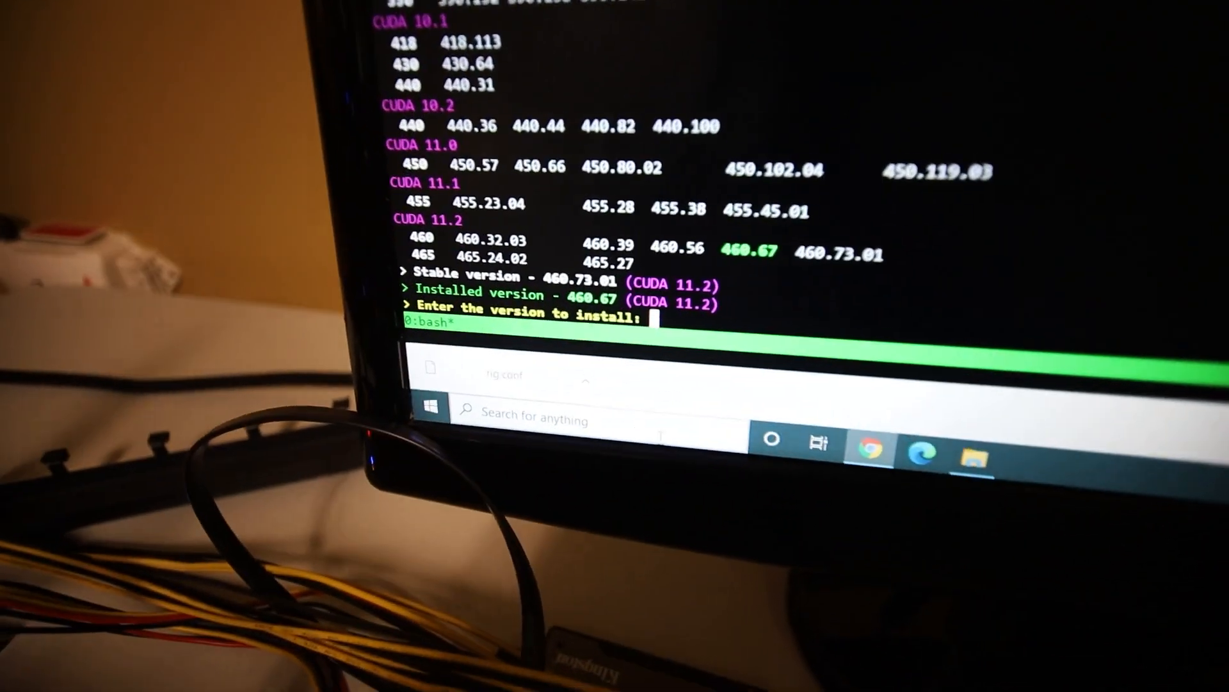
text(4)
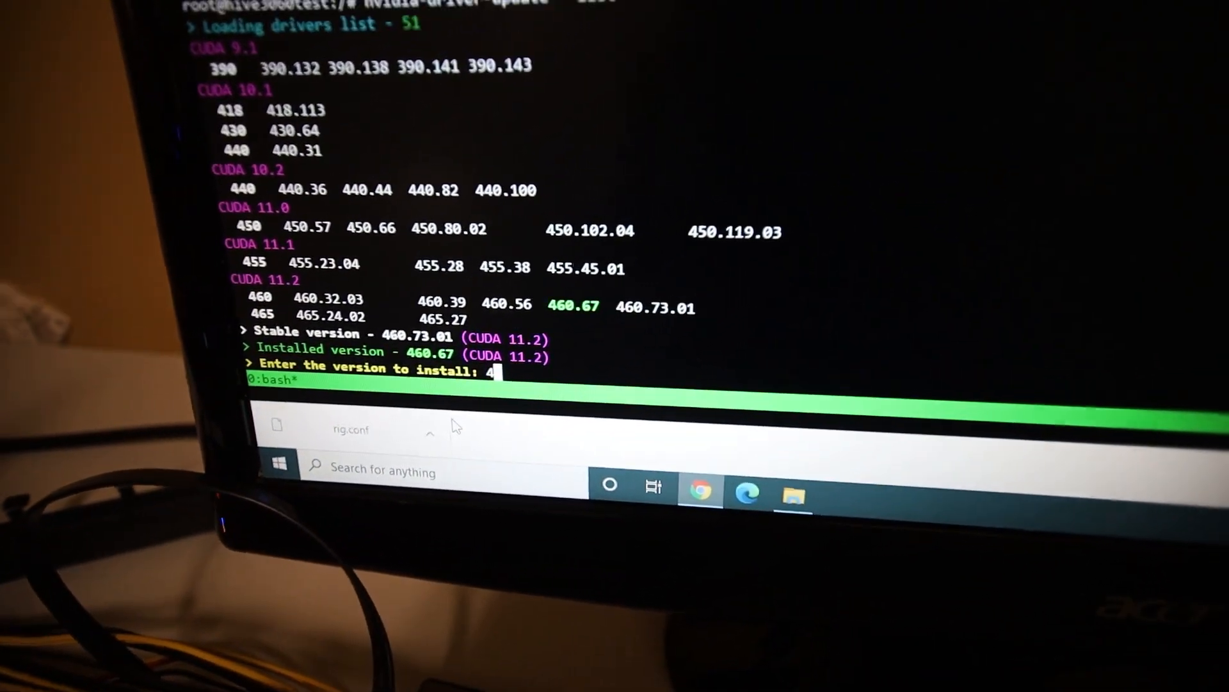
text(60.3)
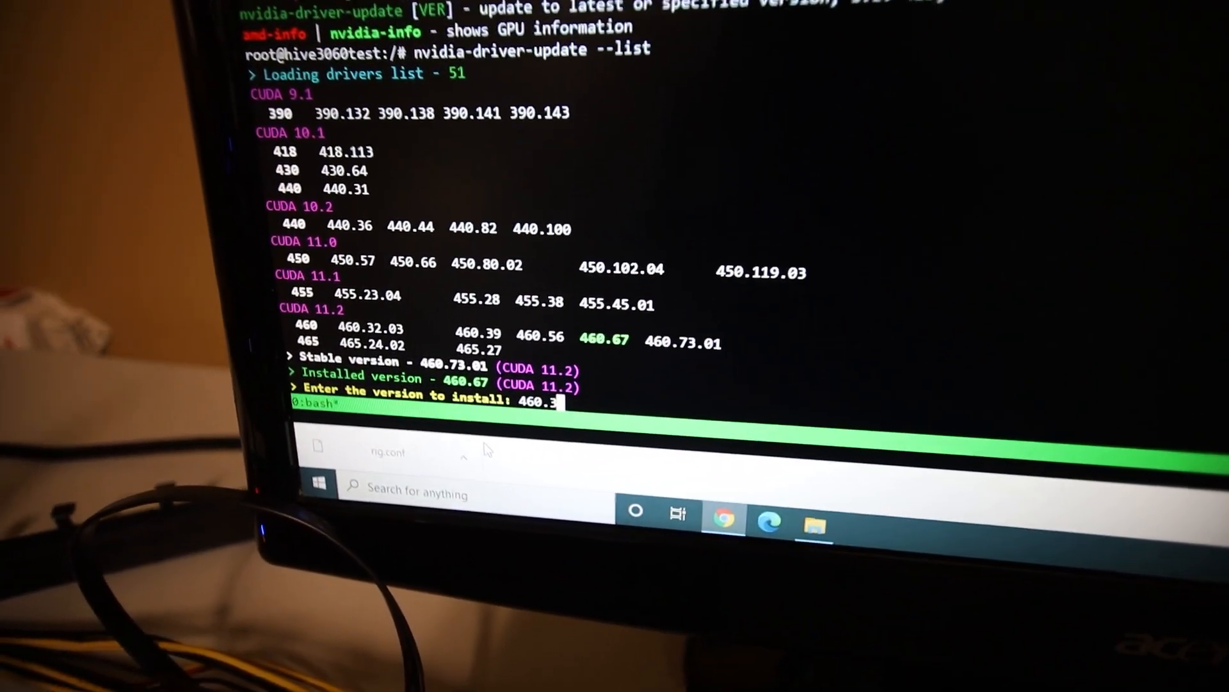
text(9)
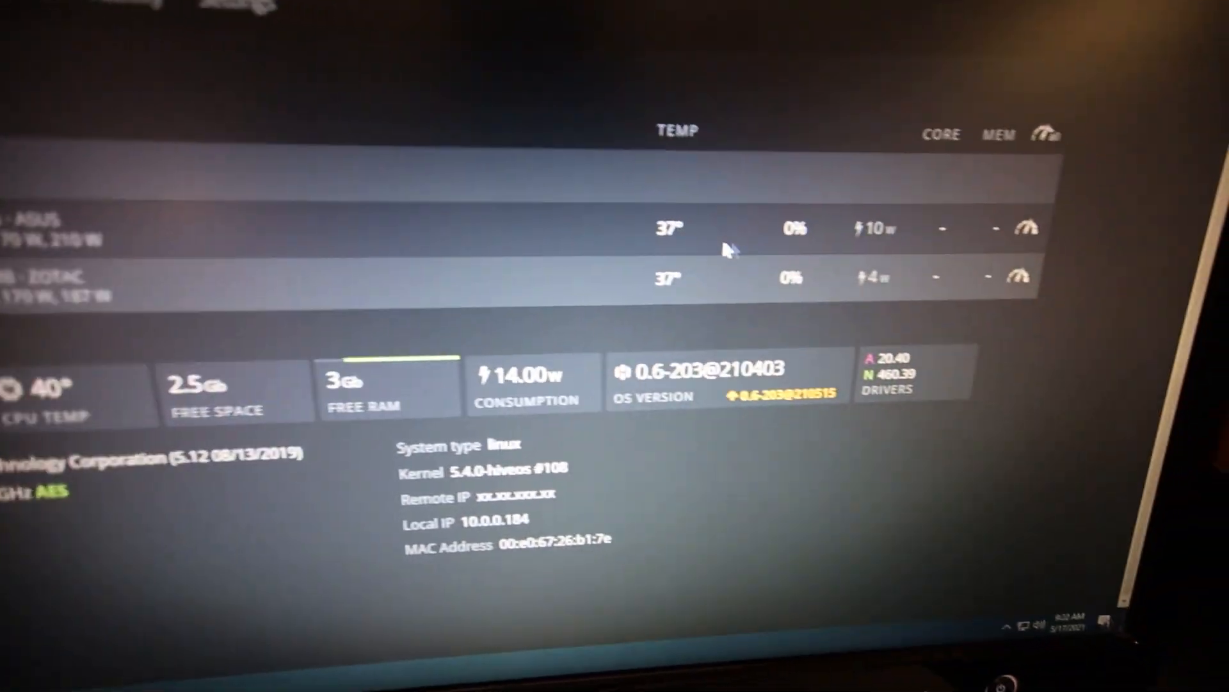
- Set the Default Config overclock to core 1430, memory 2300, fan 60% and power limit 115 W
scroll(up, 3)
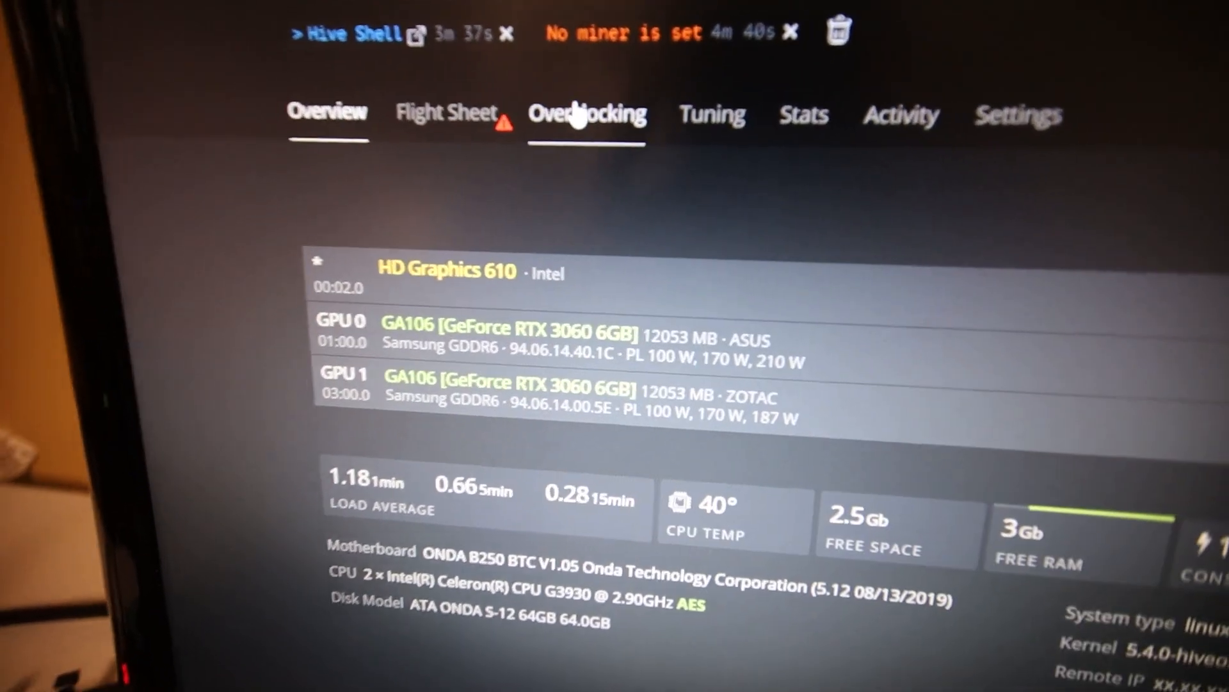
click(586, 115)
text(1430)
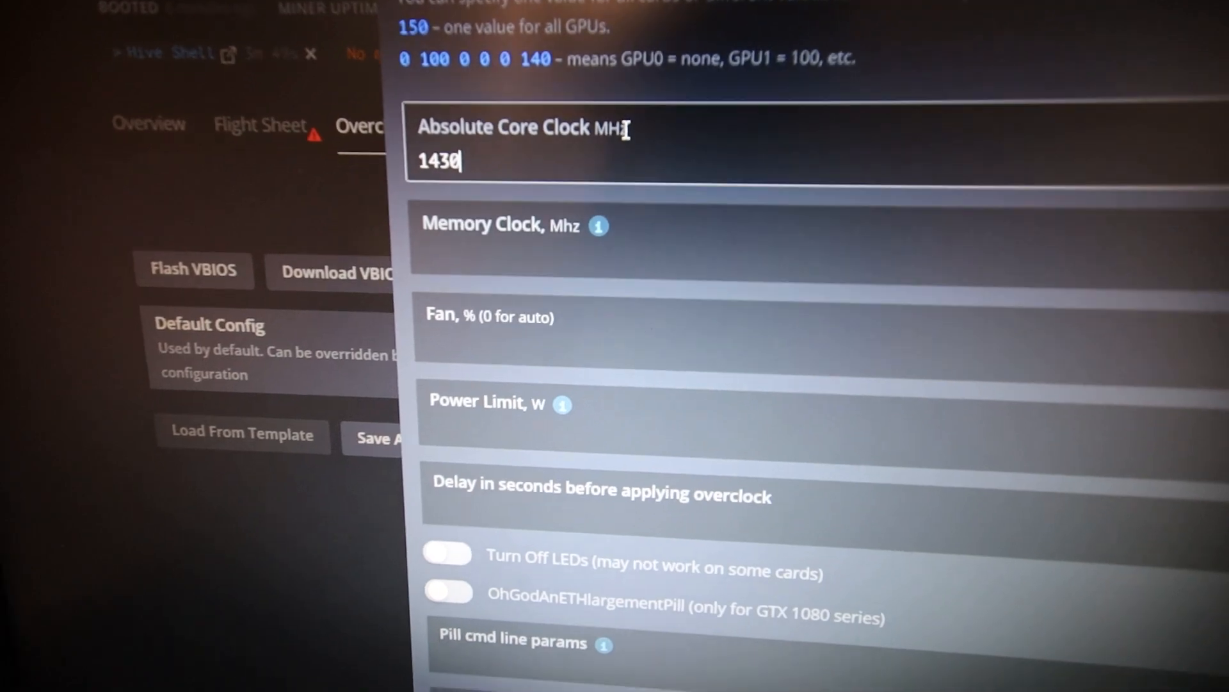
text(2300)
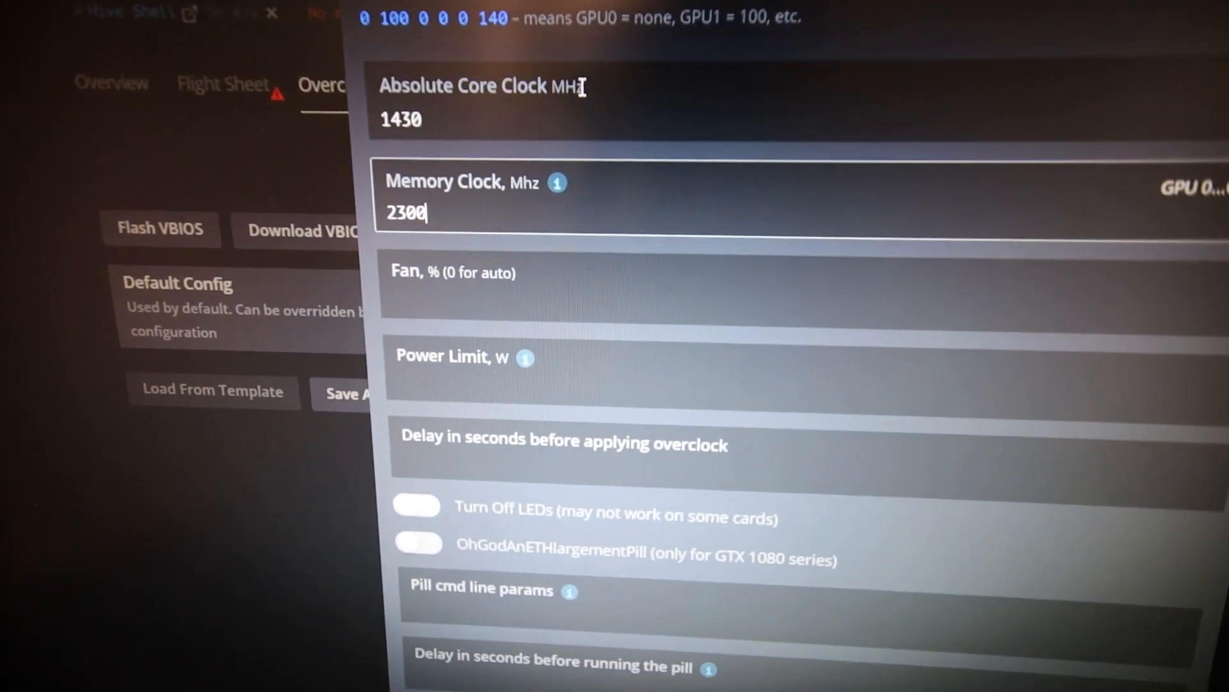
scroll(down, 3)
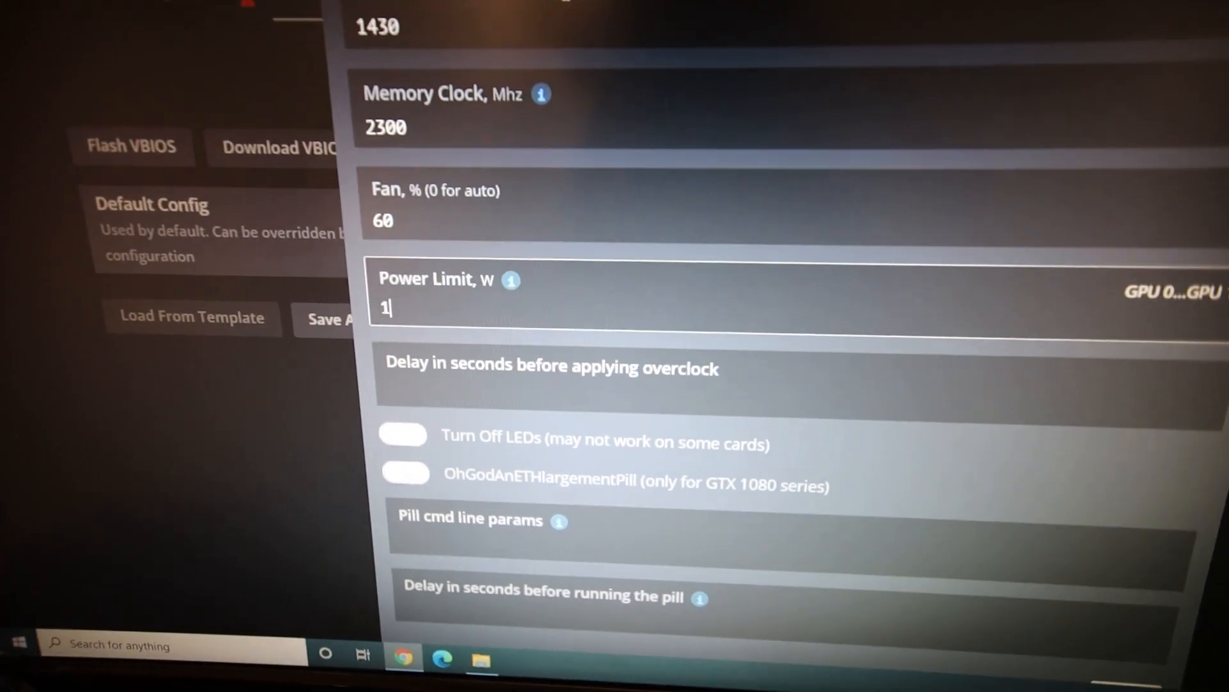
text(15)
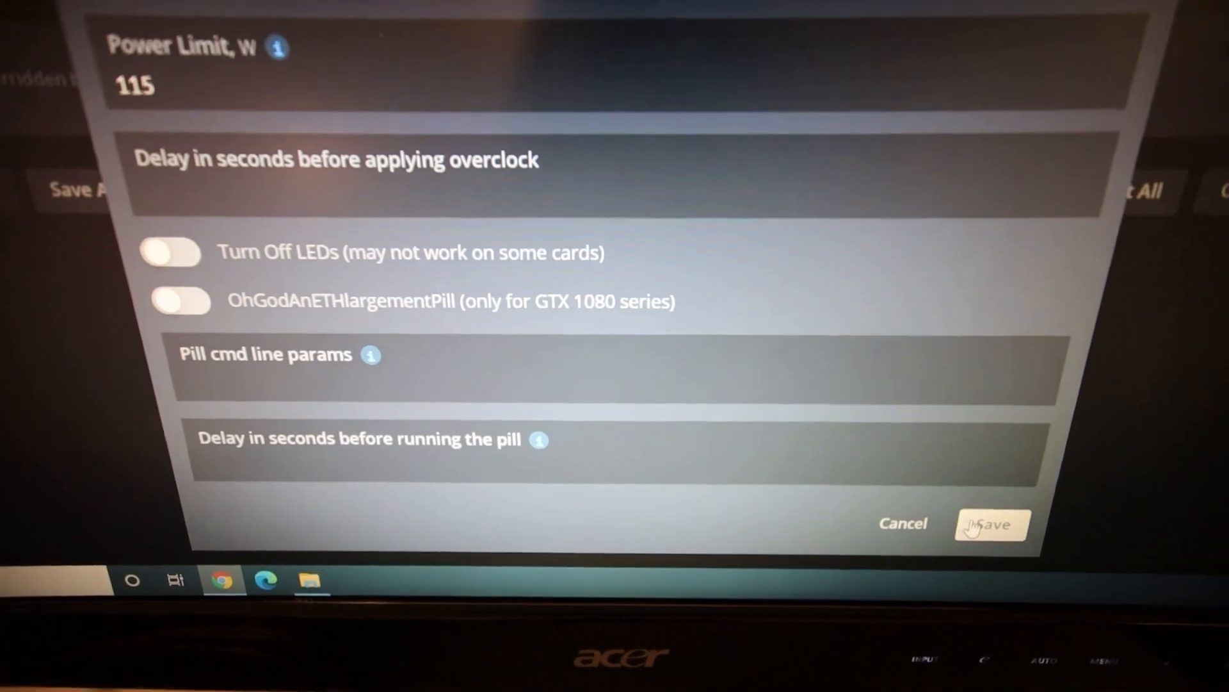
- Save the overclock and choose lolMiner as the miner for the ETH Hiveon flight sheet
click(991, 524)
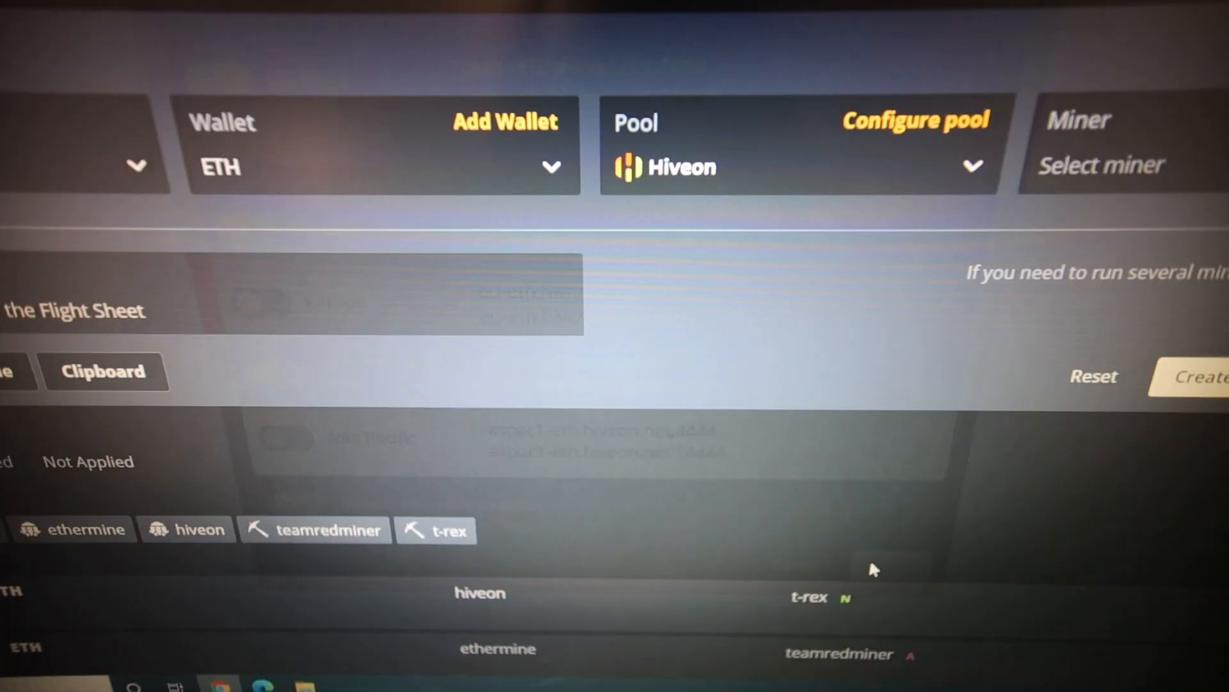
click(1098, 165)
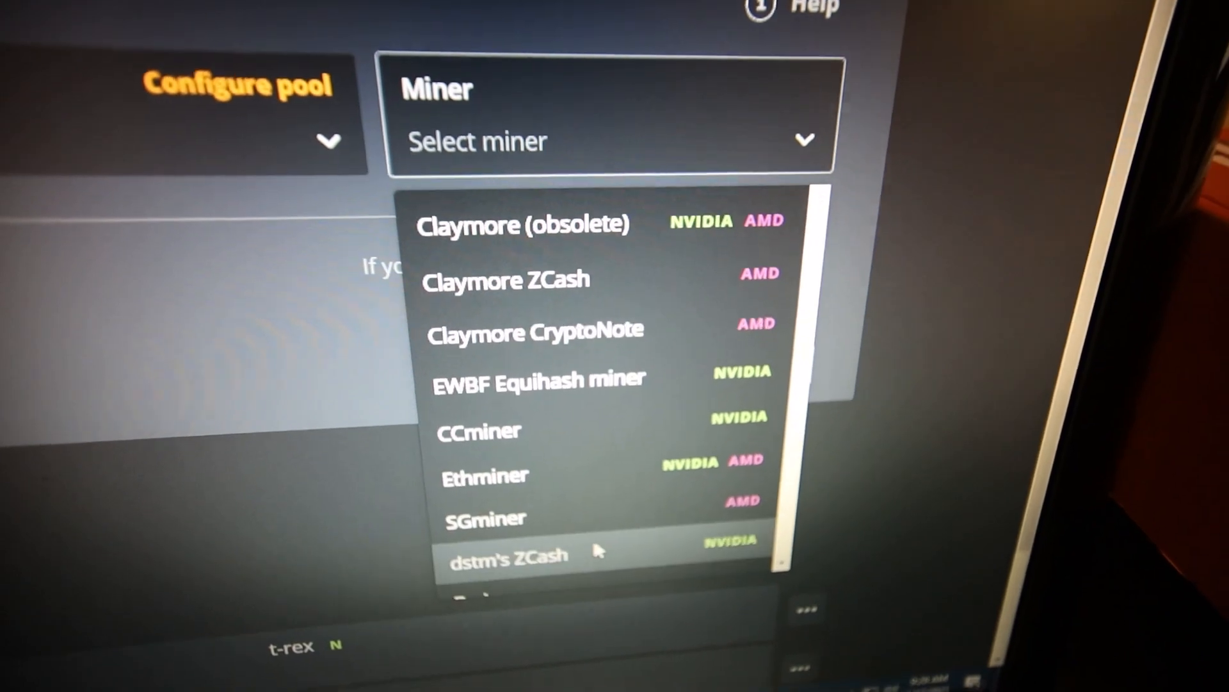
scroll(down, 3)
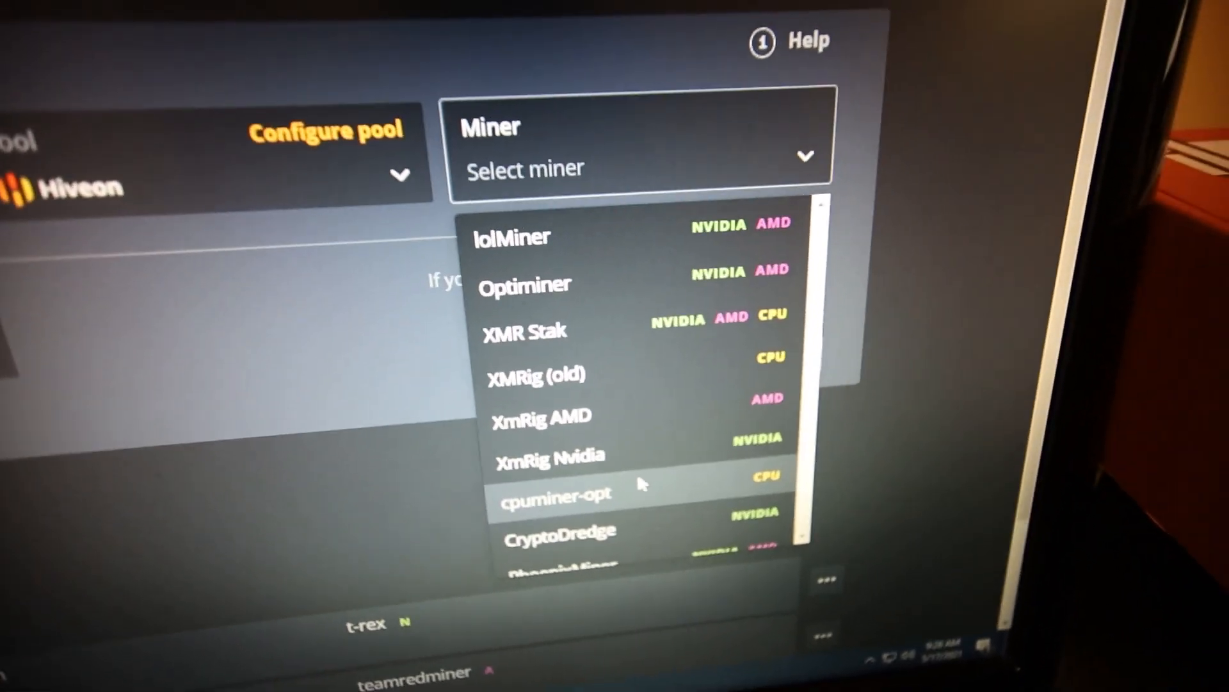
text(lol)
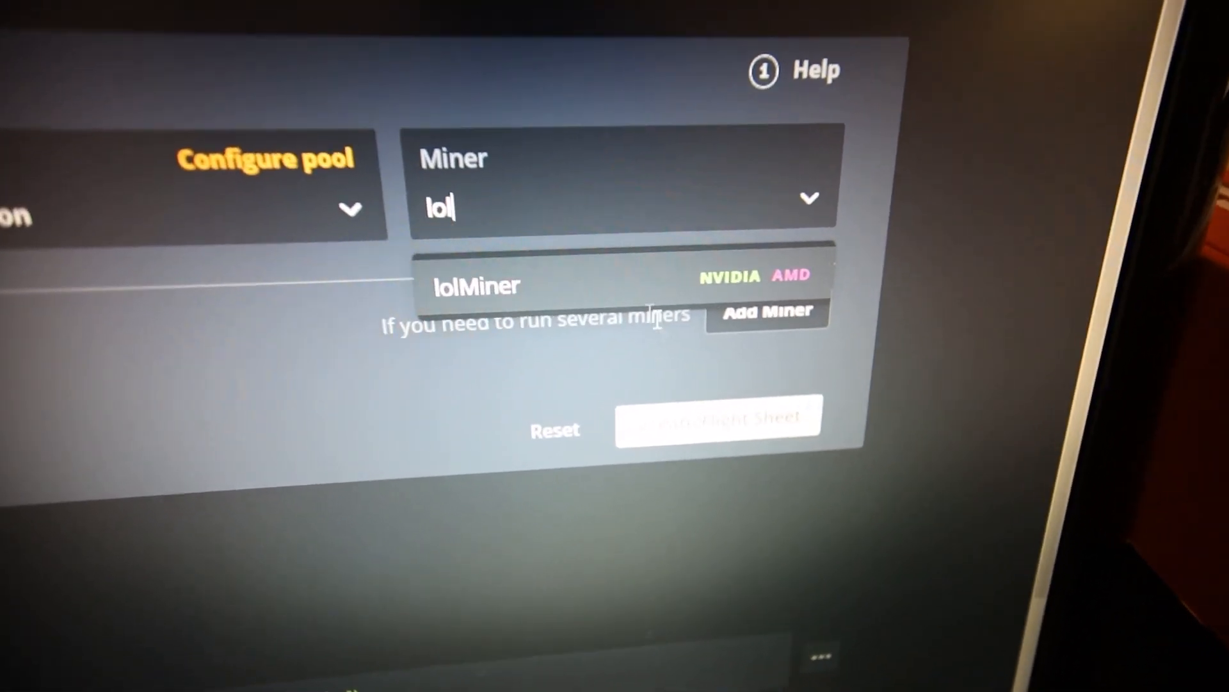
click(475, 285)
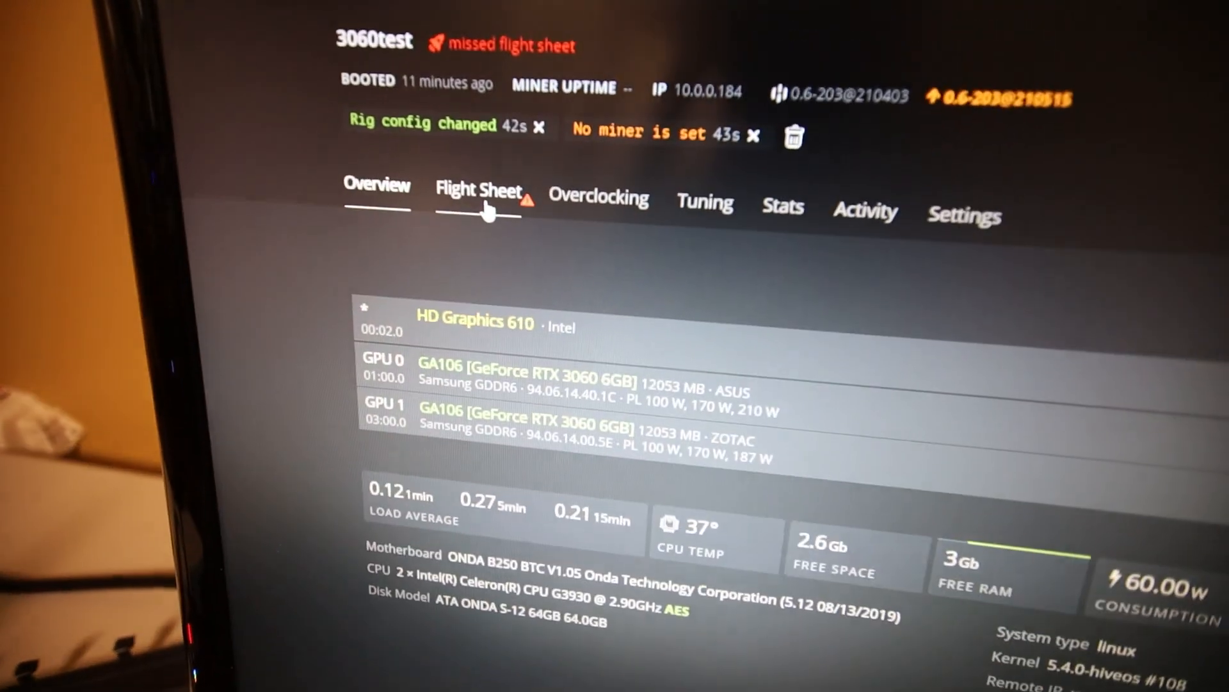
- Apply the flight sheet to the rig and start a Hive Shell session
click(477, 192)
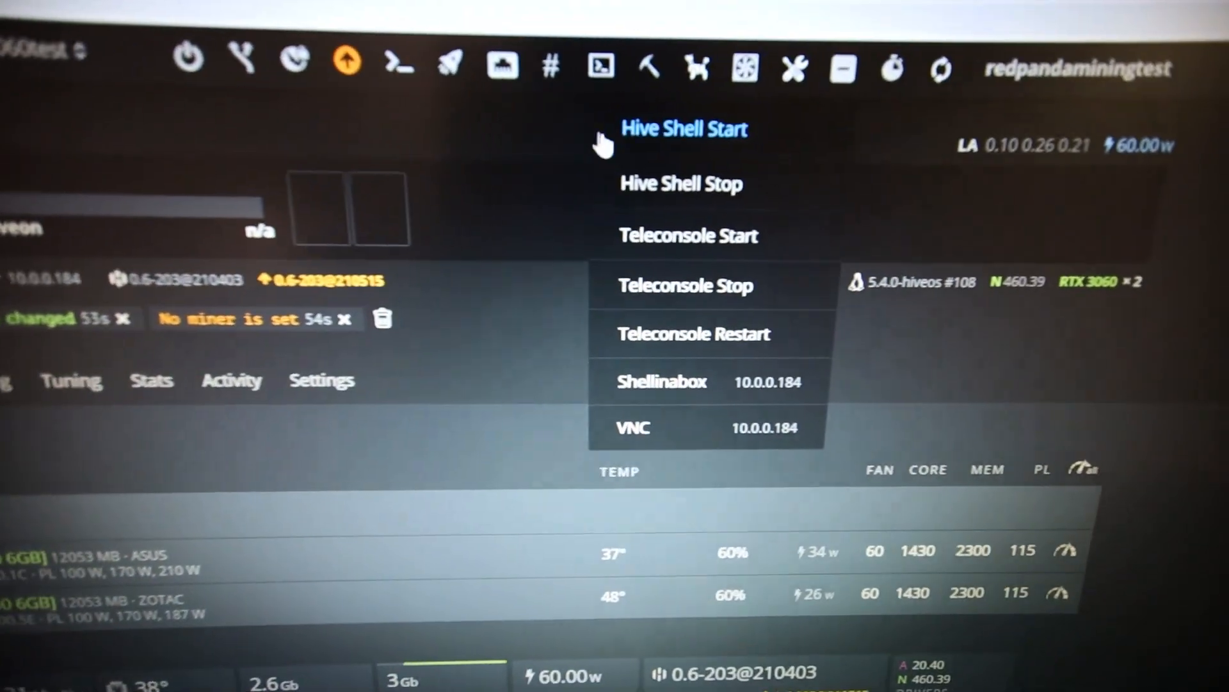
click(683, 128)
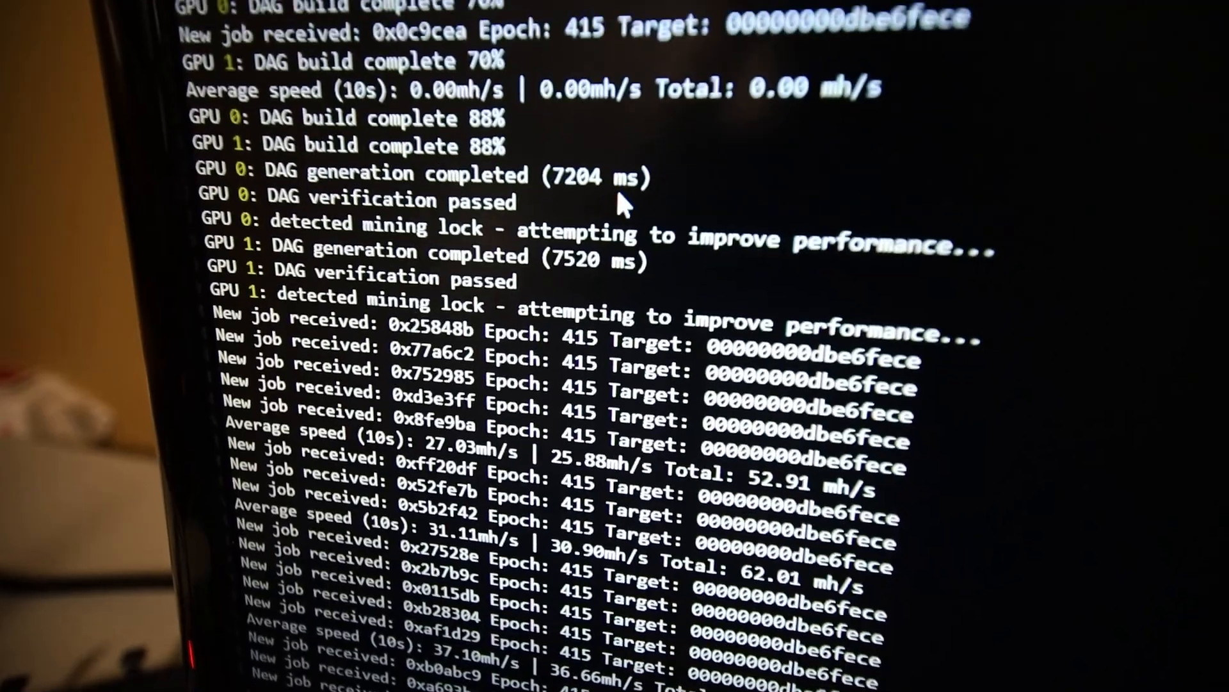
scroll(down, 3)
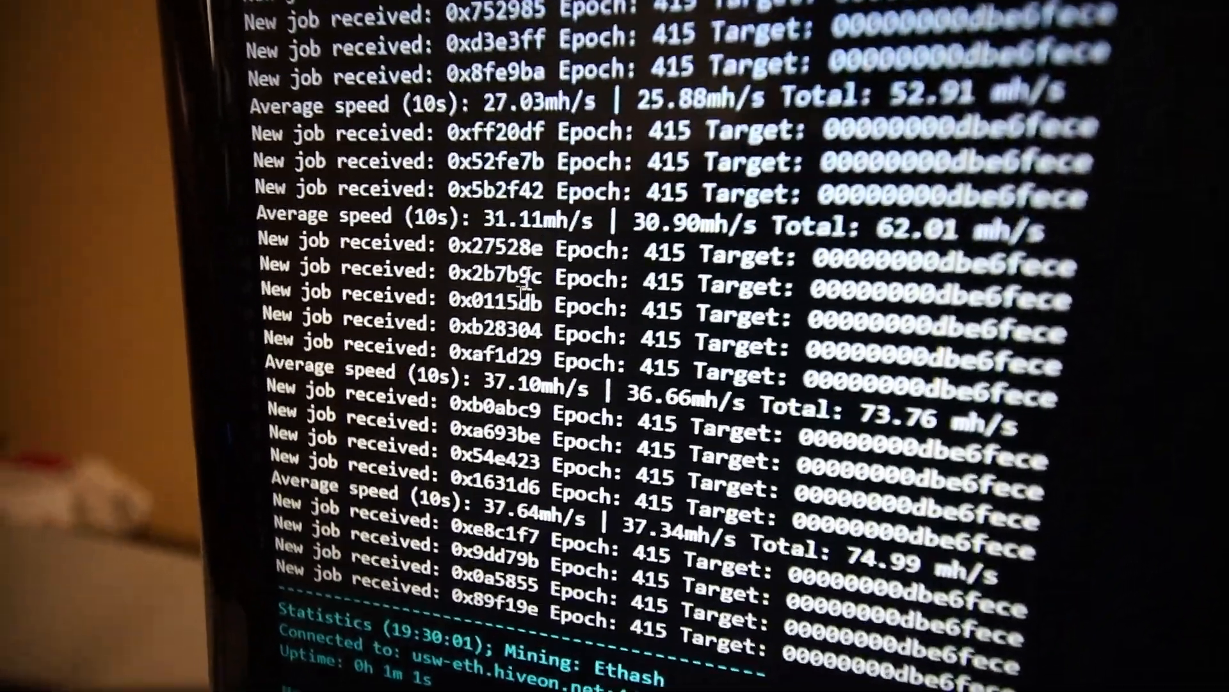
scroll(down, 3)
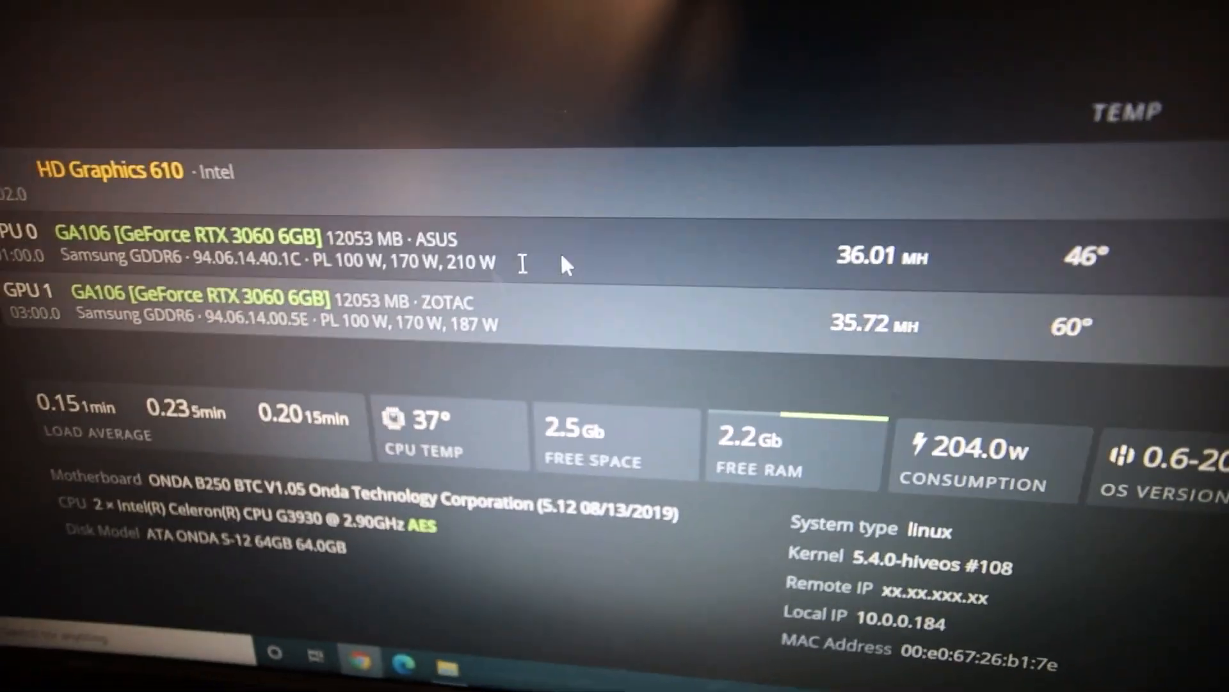
- Scroll the rig overview to review both GPUs' hashrates near 36 MH and applied OC values
scroll(right, 3)
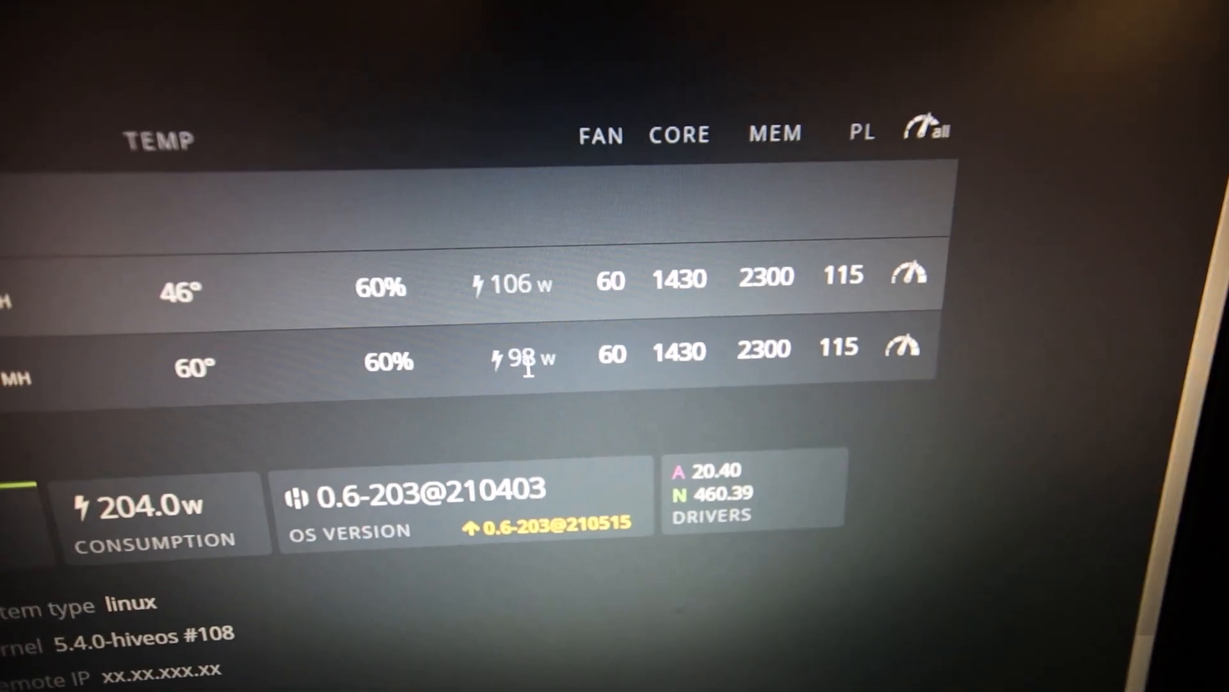